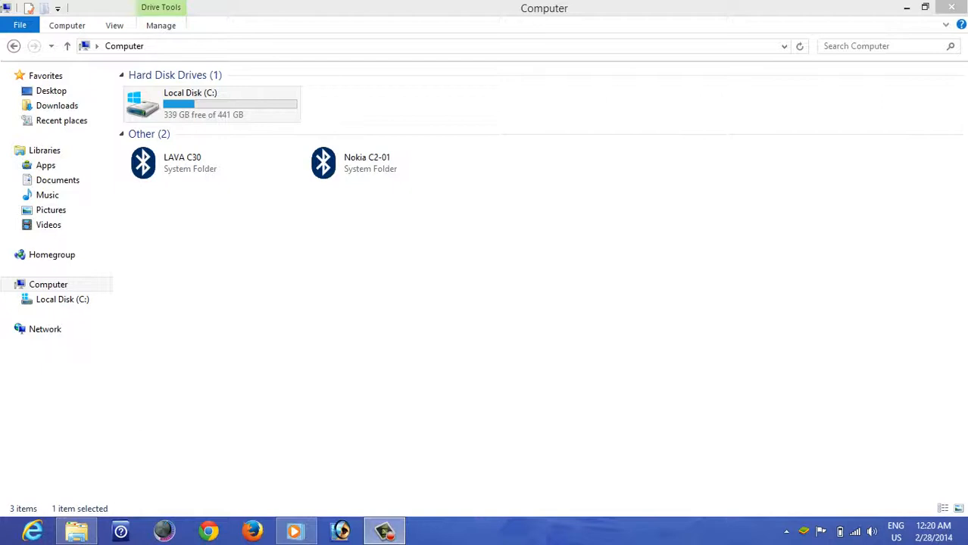
Bring up the Manage option for this computer from the navigation pane
{"action": "left_click", "coordinate": [212, 104]}
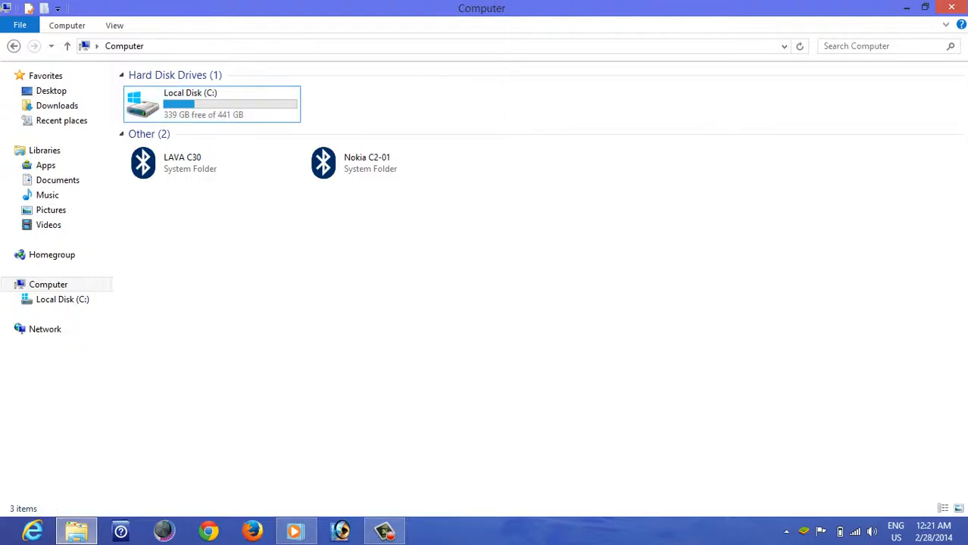
{"action": "mouse_move", "coordinate": [212, 106]}
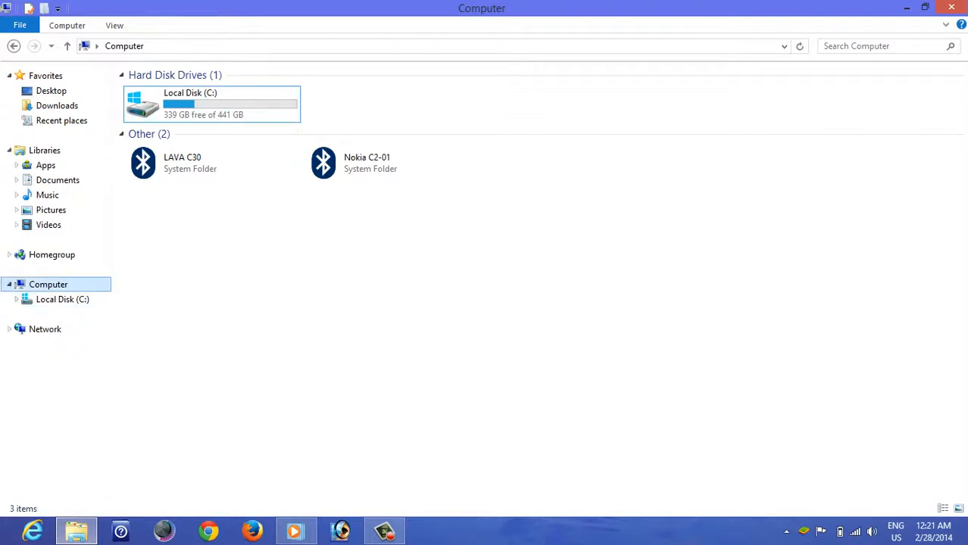
{"action": "right_click", "coordinate": [47, 285]}
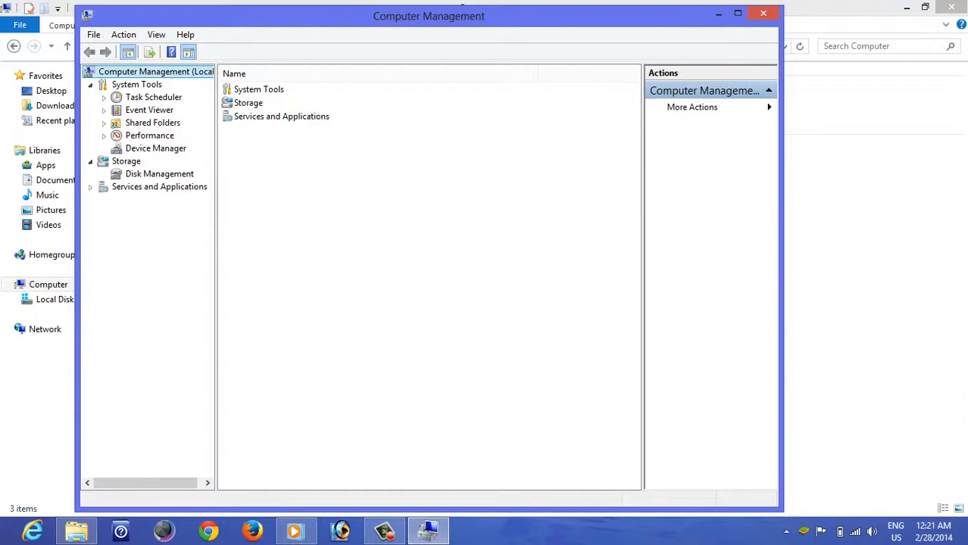
Show Disk 0's partitions in Disk Management, including the 441 GB NTFS C: volume
{"action": "left_click", "coordinate": [90, 160]}
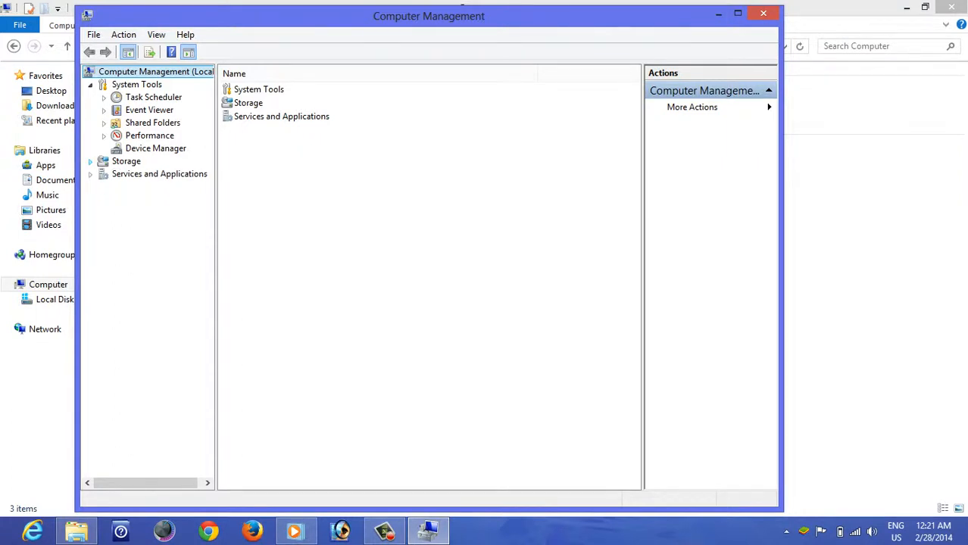
{"action": "left_click", "coordinate": [91, 161]}
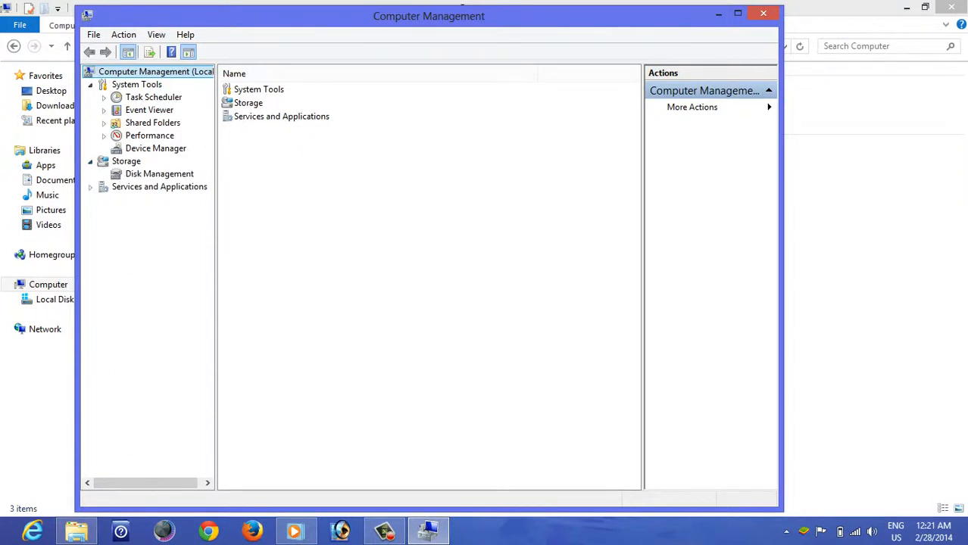
{"action": "left_click", "coordinate": [159, 173]}
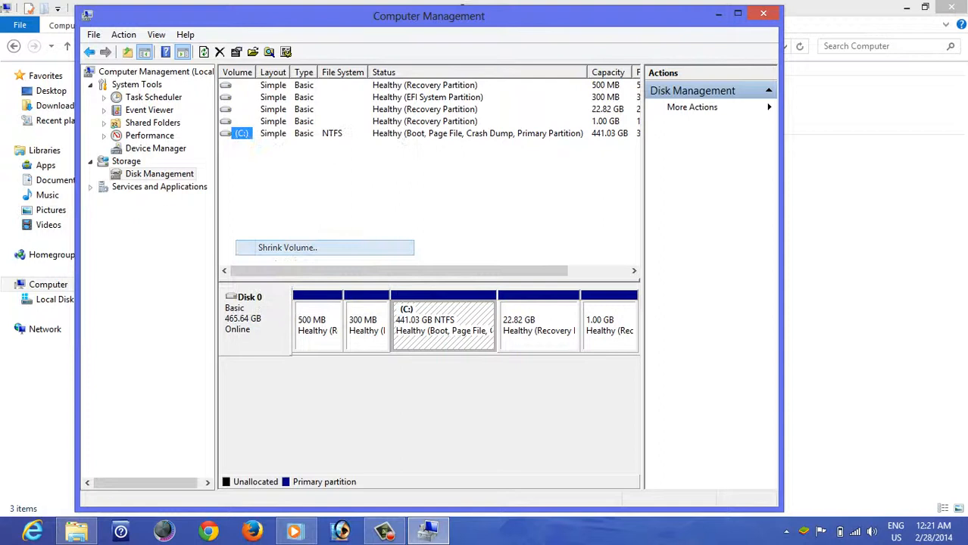
Shrink C: by 102400 MB, leaving 100 GB unallocated on Disk 0
{"action": "left_click", "coordinate": [285, 249]}
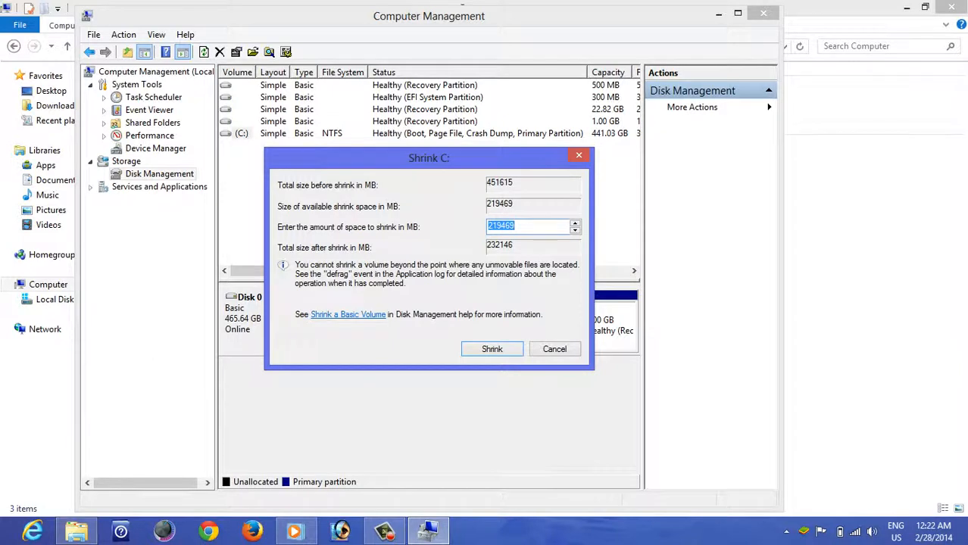
{"action": "type", "text": "1024"}
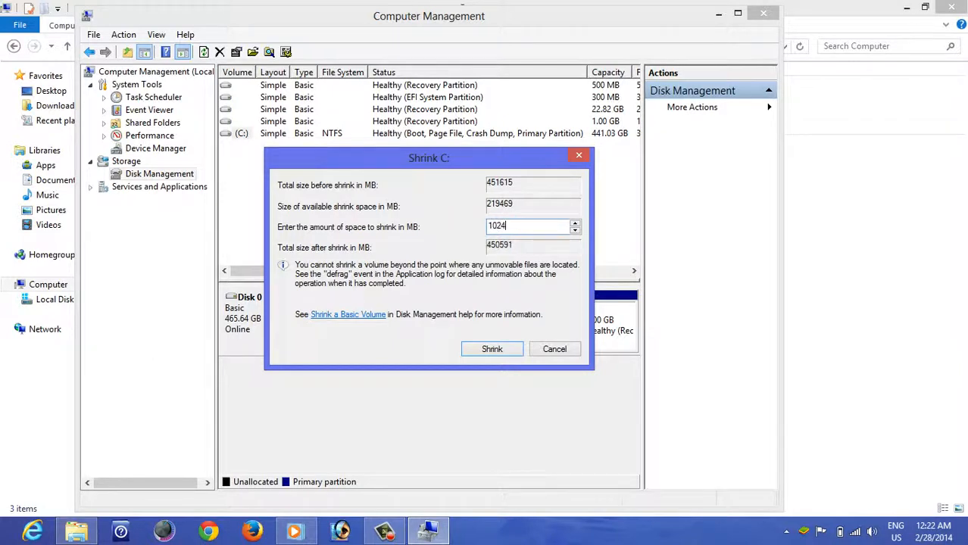
{"action": "type", "text": "102400"}
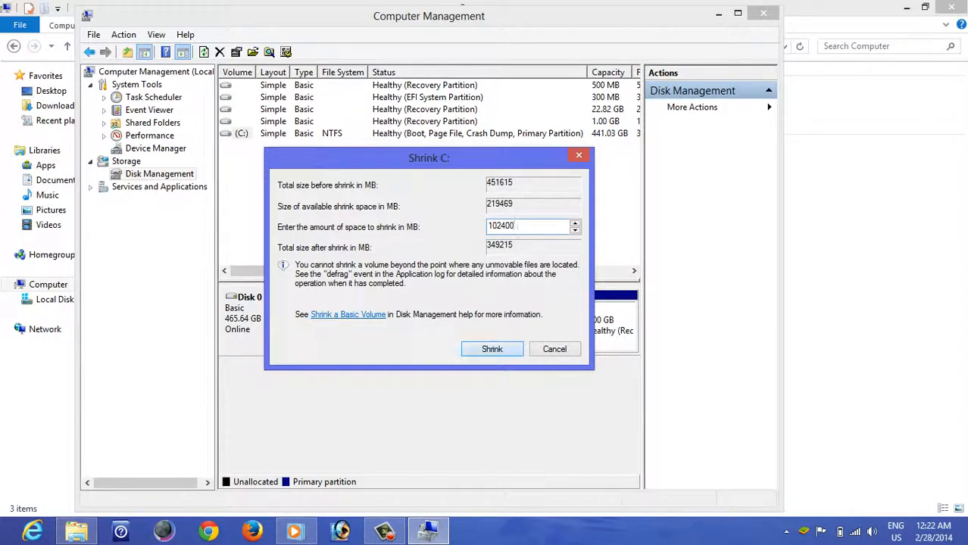
{"action": "left_click", "coordinate": [491, 349]}
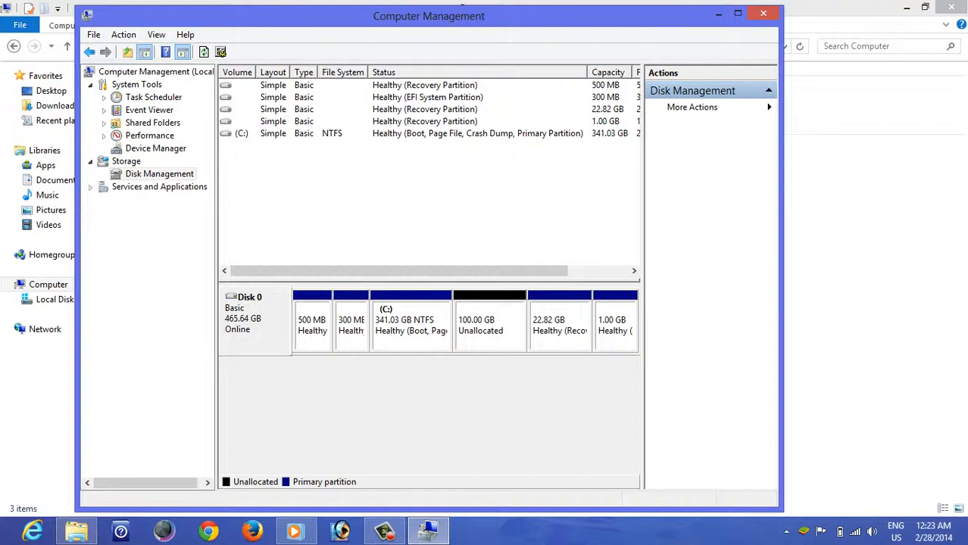
Launch the New Simple Volume Wizard on the 100 GB unallocated space
{"action": "left_click", "coordinate": [489, 321]}
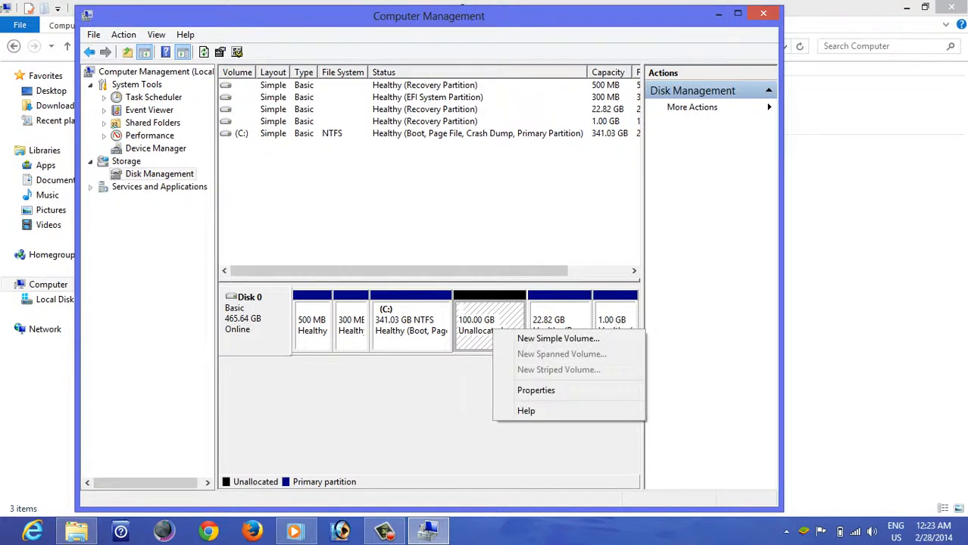
{"action": "left_click", "coordinate": [558, 338]}
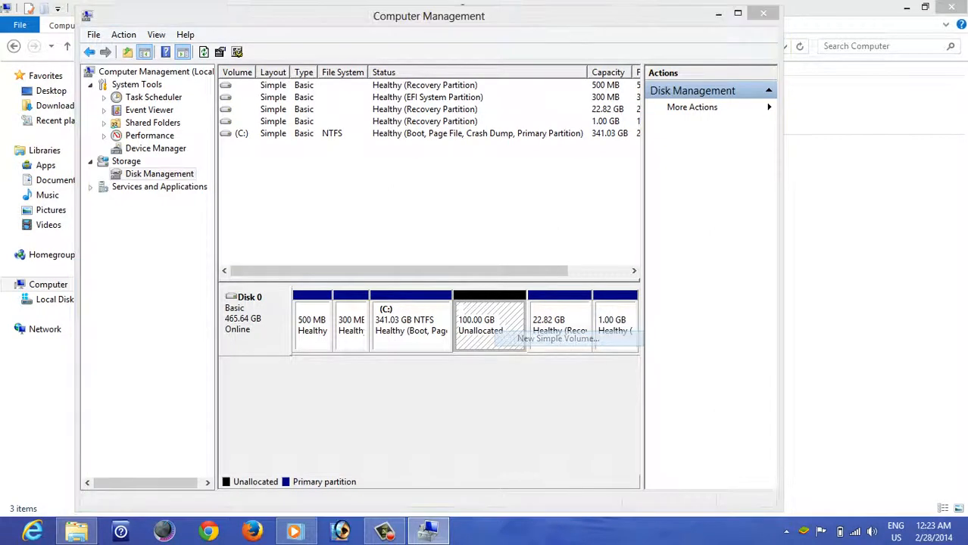
{"action": "left_click", "coordinate": [558, 340]}
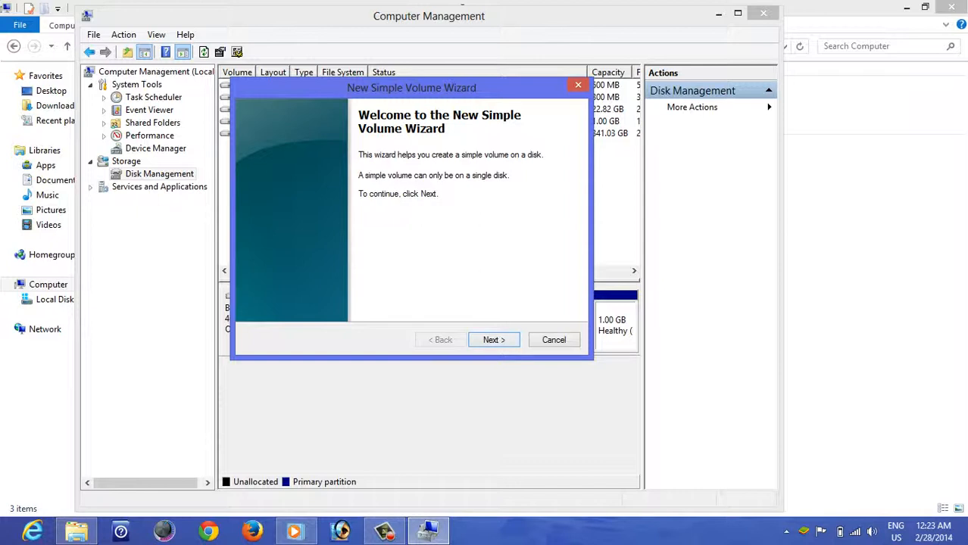
Keep the full 102400 MB size and drive letter D in the wizard
{"action": "left_click", "coordinate": [494, 339]}
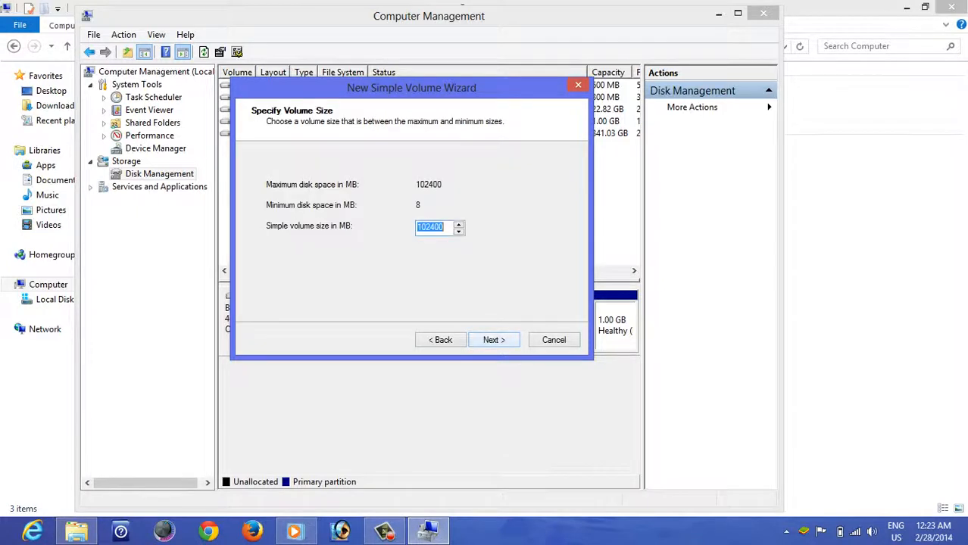
{"action": "left_click", "coordinate": [494, 339]}
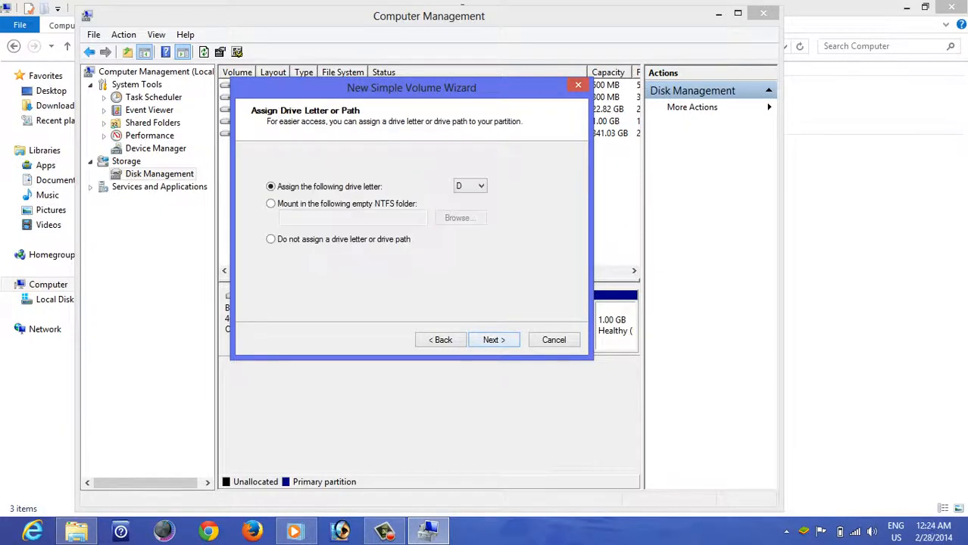
{"action": "left_click", "coordinate": [480, 185]}
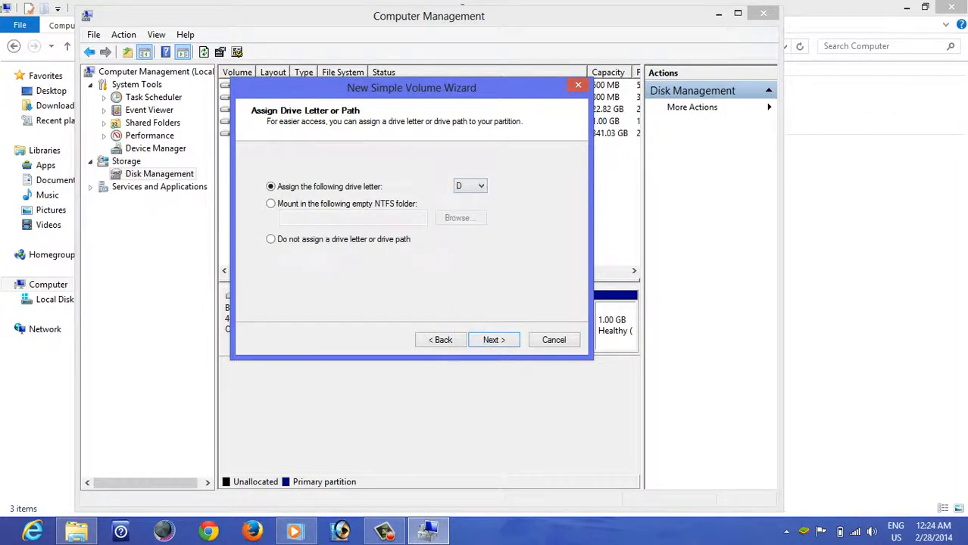
{"action": "left_click", "coordinate": [494, 339]}
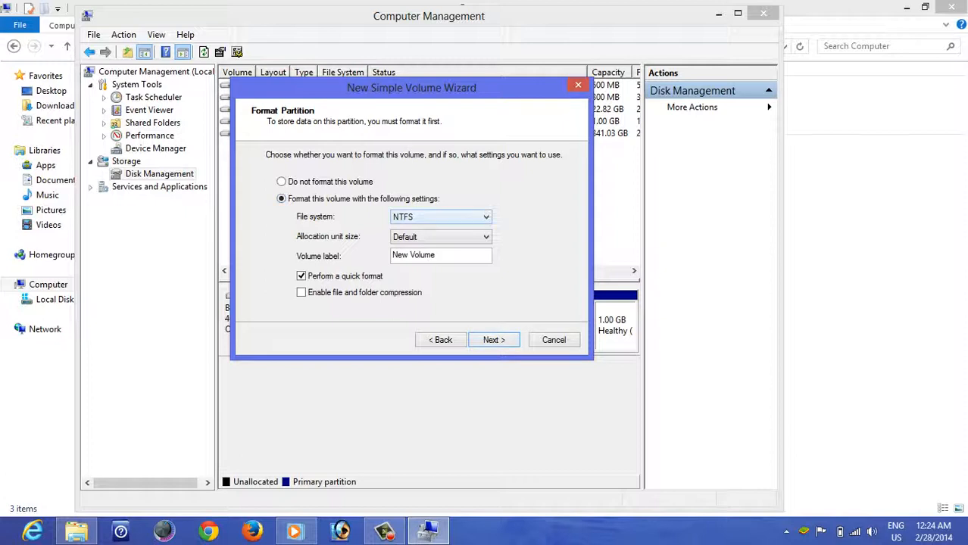
Label the NTFS volume 'Music' and finish creating it
{"action": "left_click", "coordinate": [441, 254]}
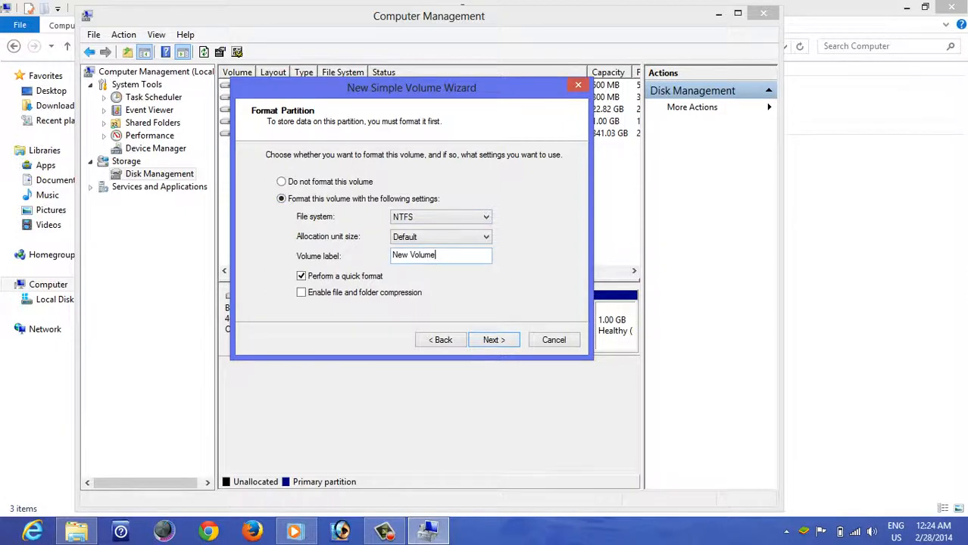
{"action": "triple_click", "coordinate": [439, 254]}
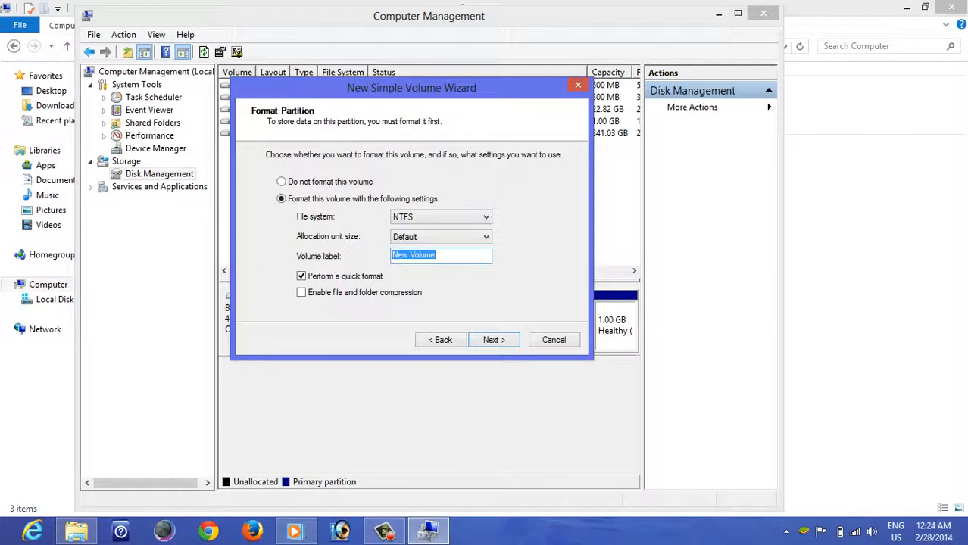
{"action": "type", "text": "Music"}
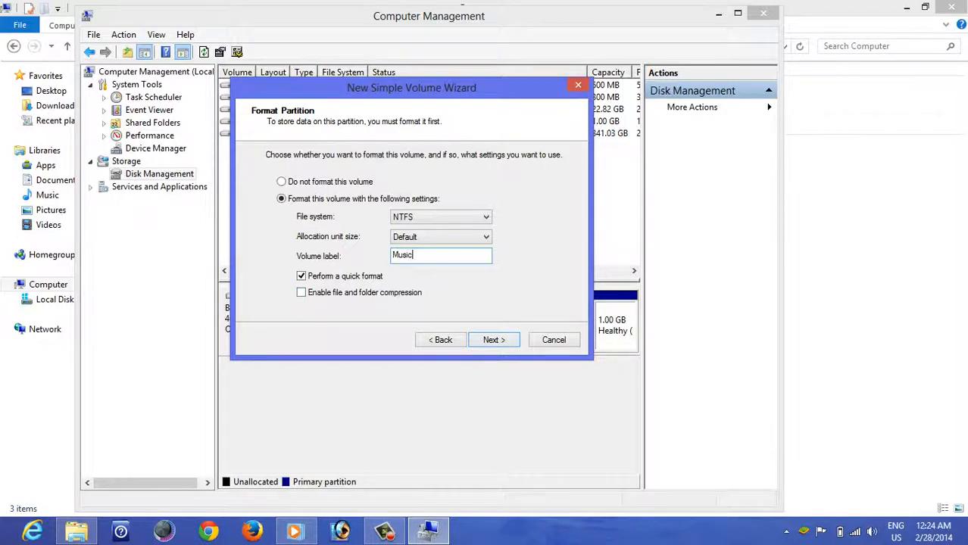
{"action": "left_click", "coordinate": [494, 339]}
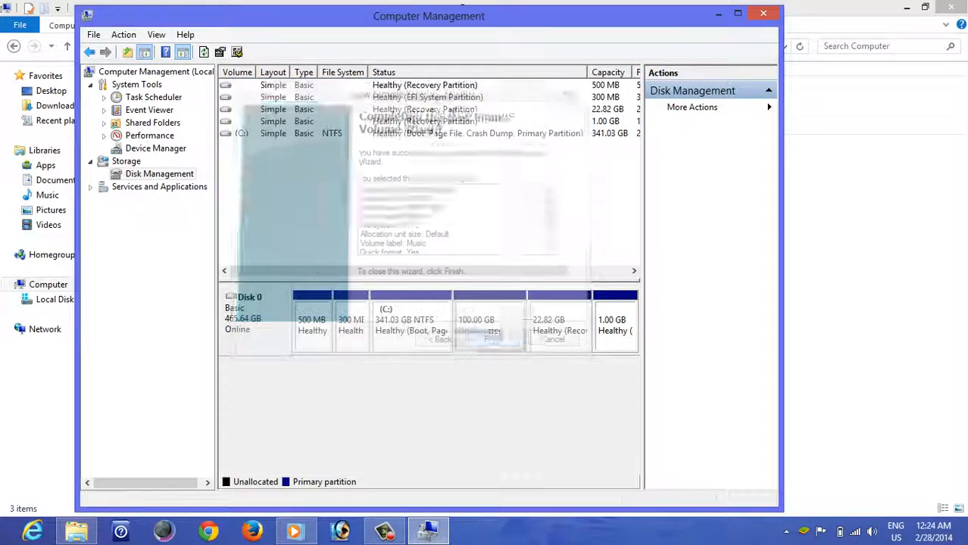
{"action": "left_click", "coordinate": [488, 336]}
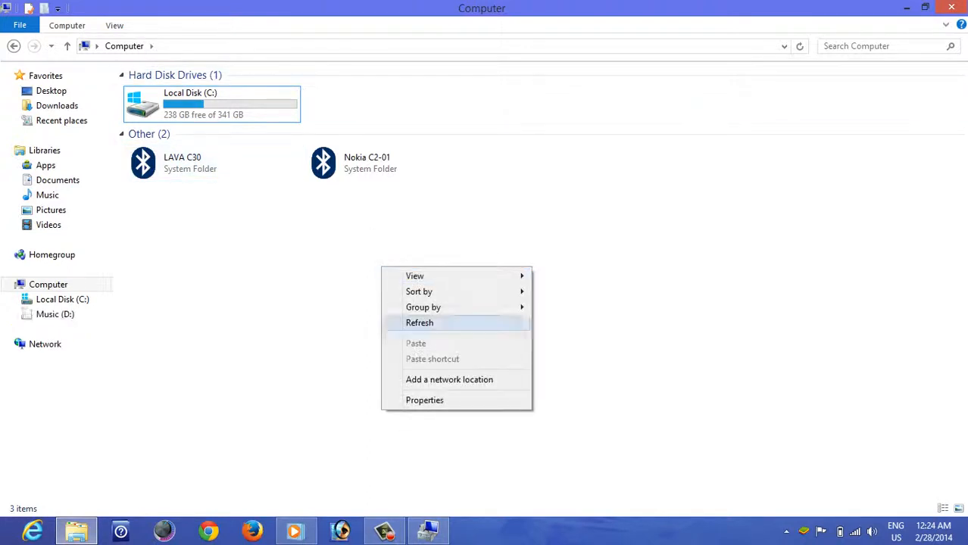
Refresh Computer to show Music (D:) with 99.8 GB free and confirm it is empty
{"action": "left_click", "coordinate": [420, 323]}
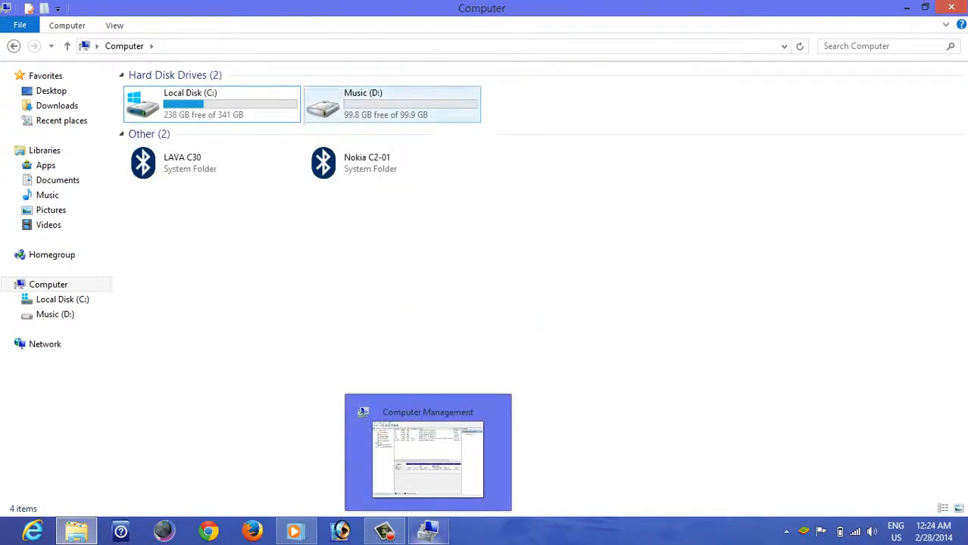
{"action": "mouse_move", "coordinate": [391, 103]}
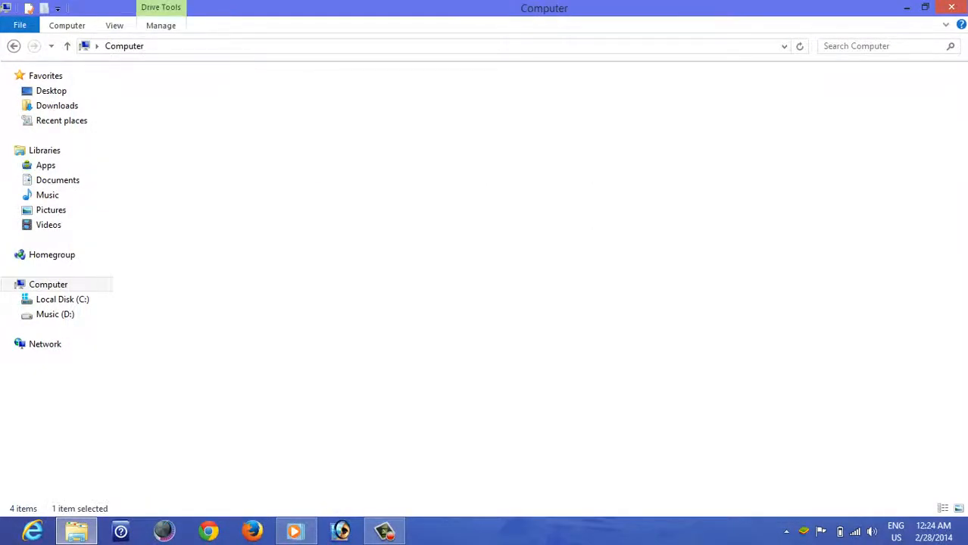
{"action": "double_click", "coordinate": [54, 313]}
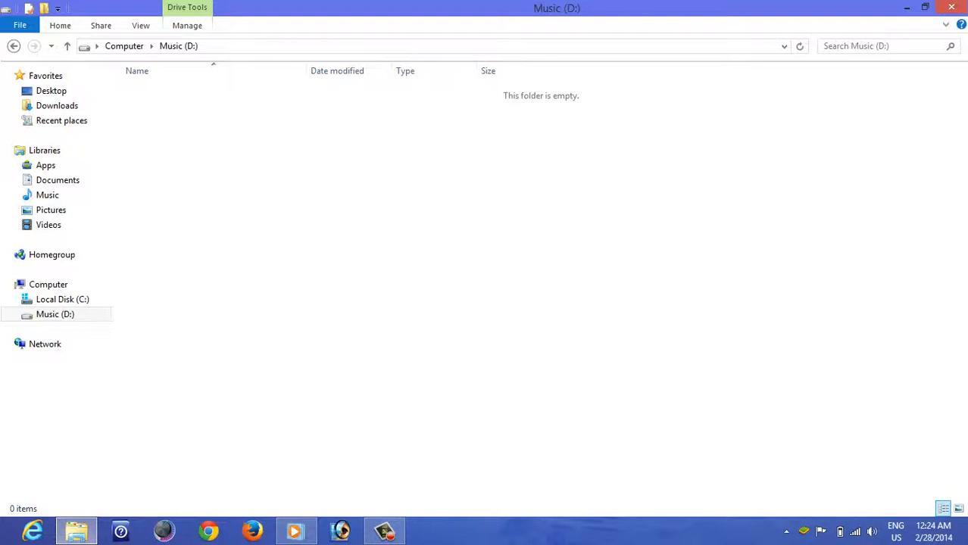
{"action": "left_click", "coordinate": [124, 45]}
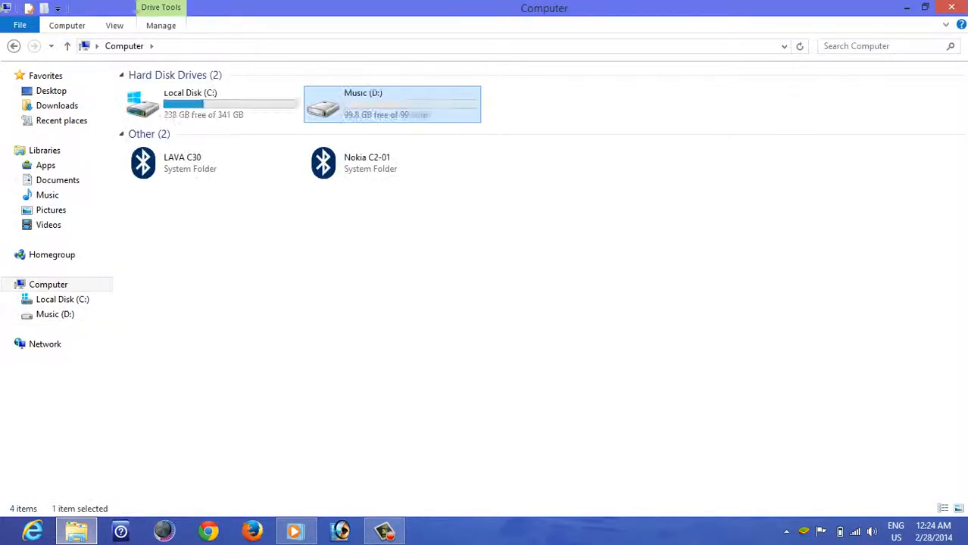